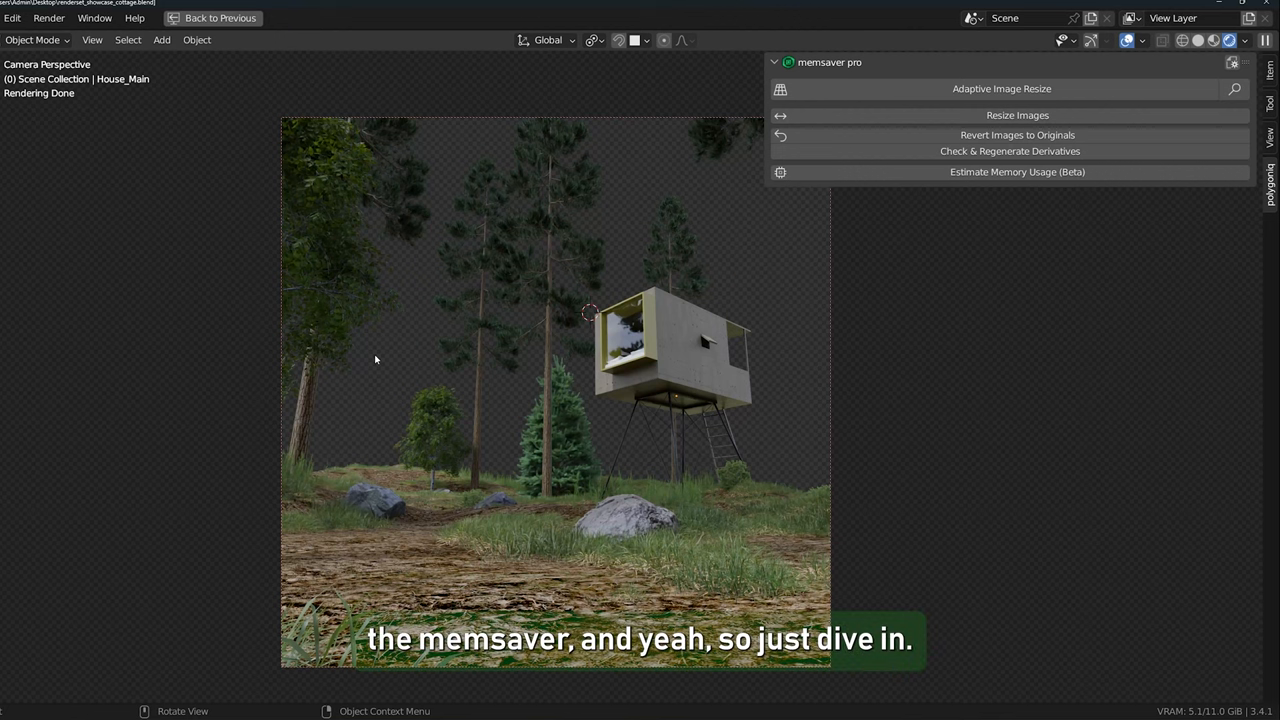
mouse_move(531, 293)
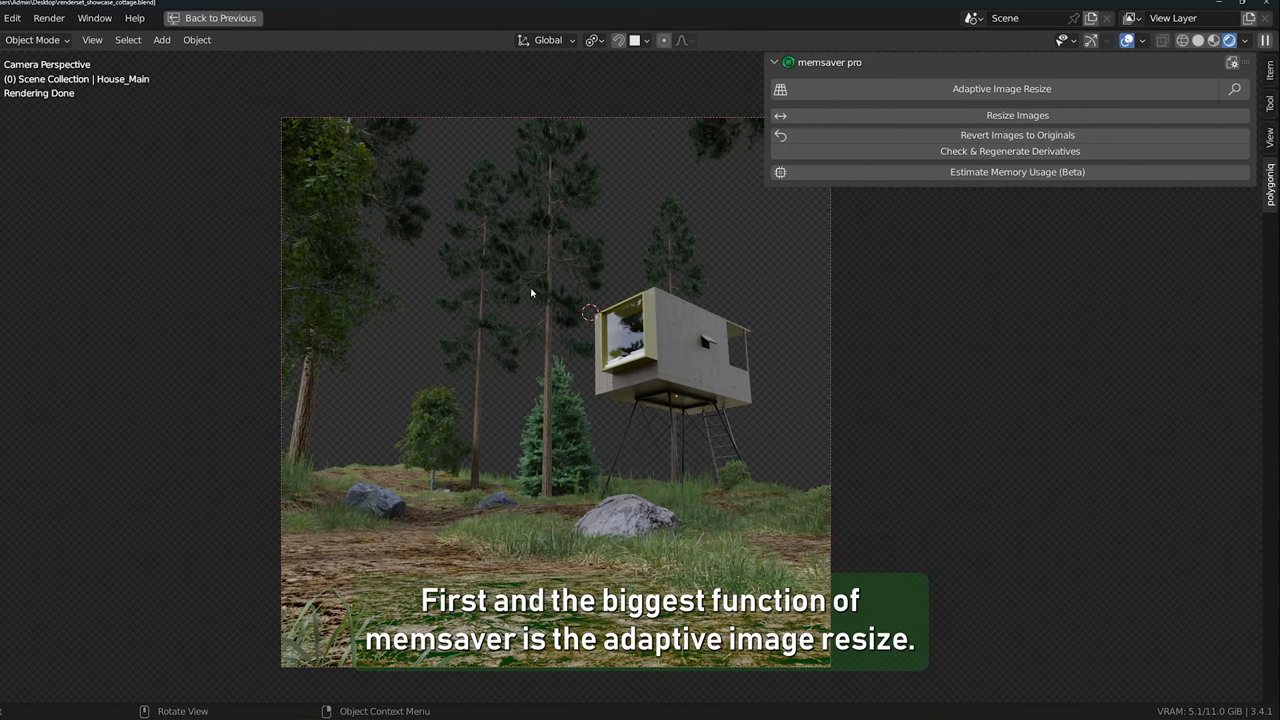
mouse_move(473, 311)
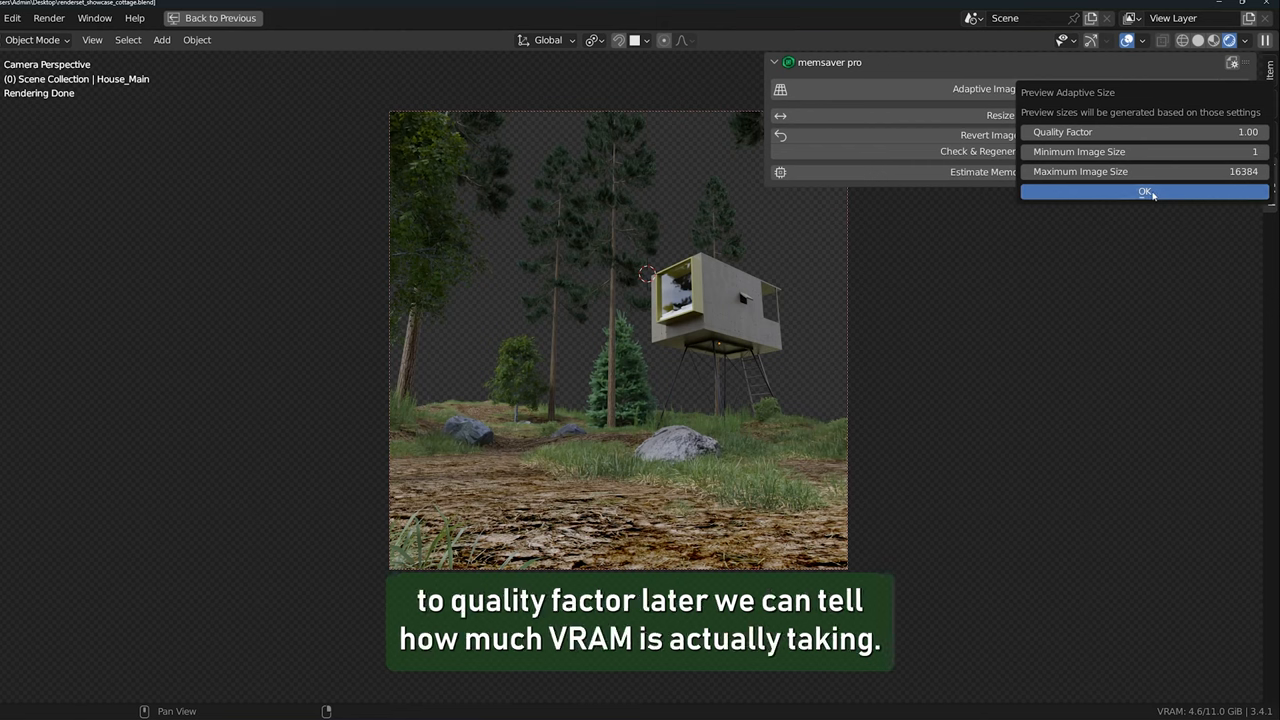
mouse_move(598, 350)
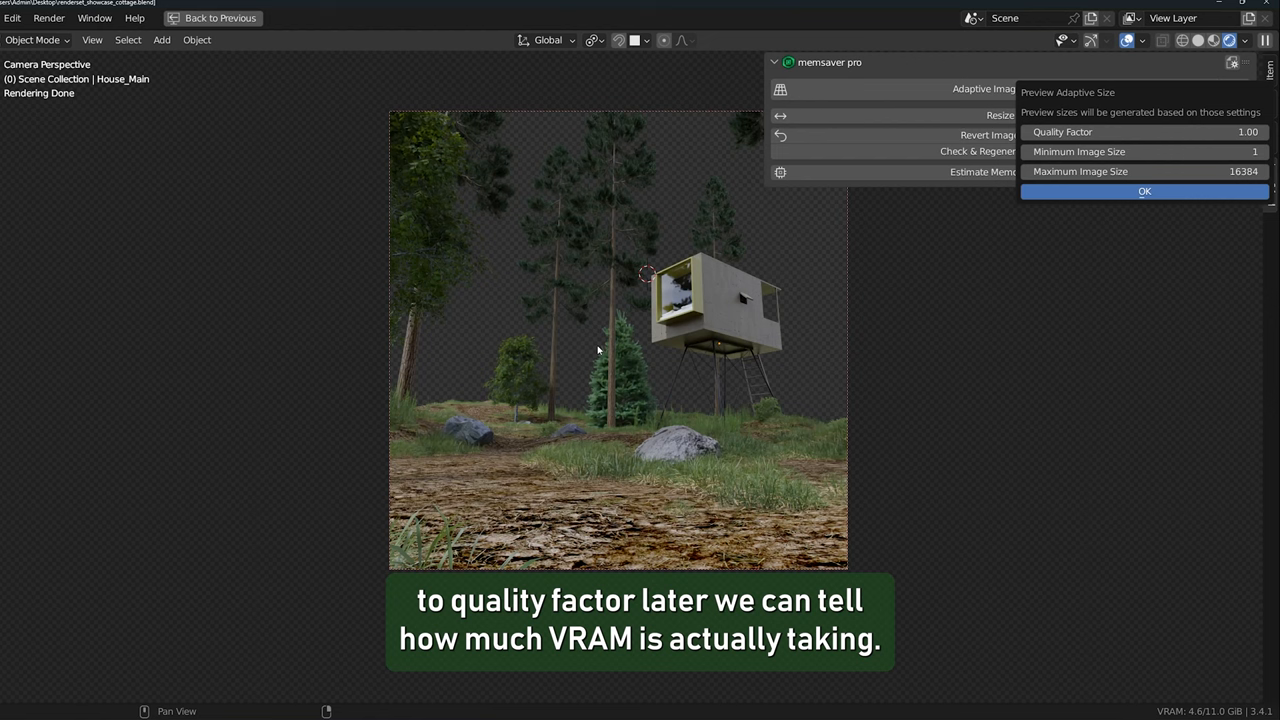
Step: Start the adaptive size preview and select the small fir tree to view its 1024→512px textures
left_click(1144, 191)
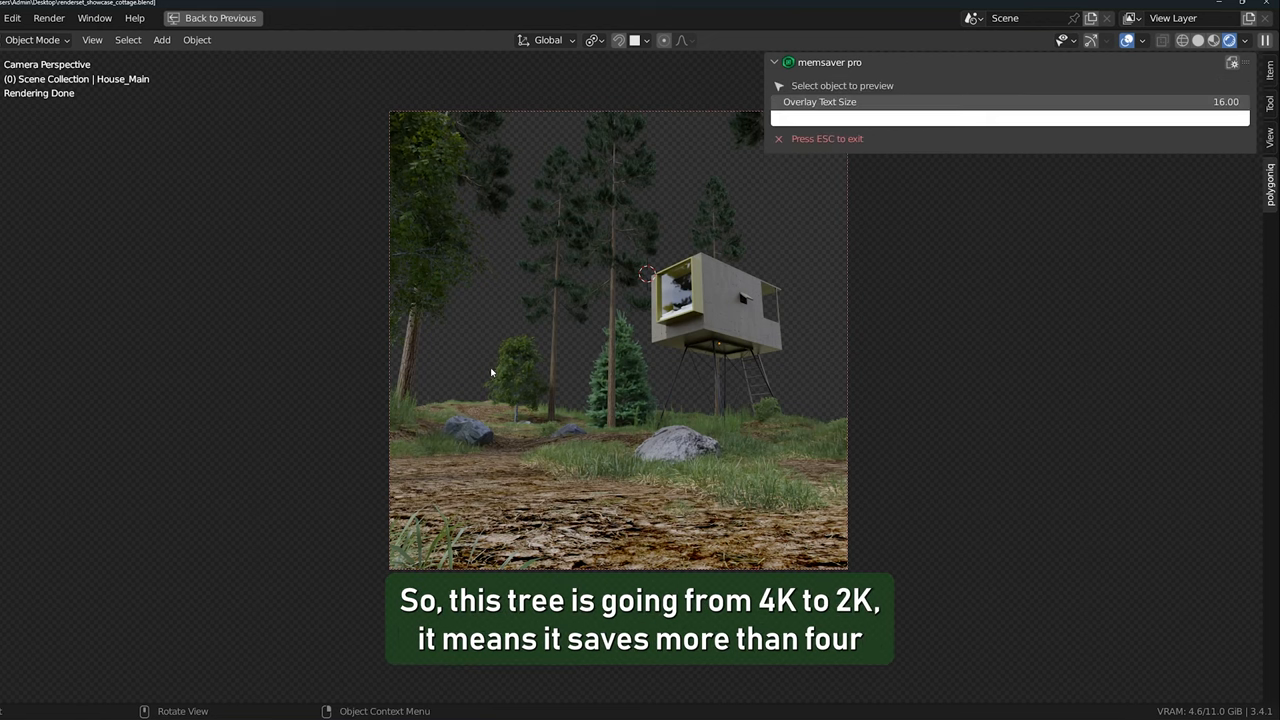
left_click(520, 375)
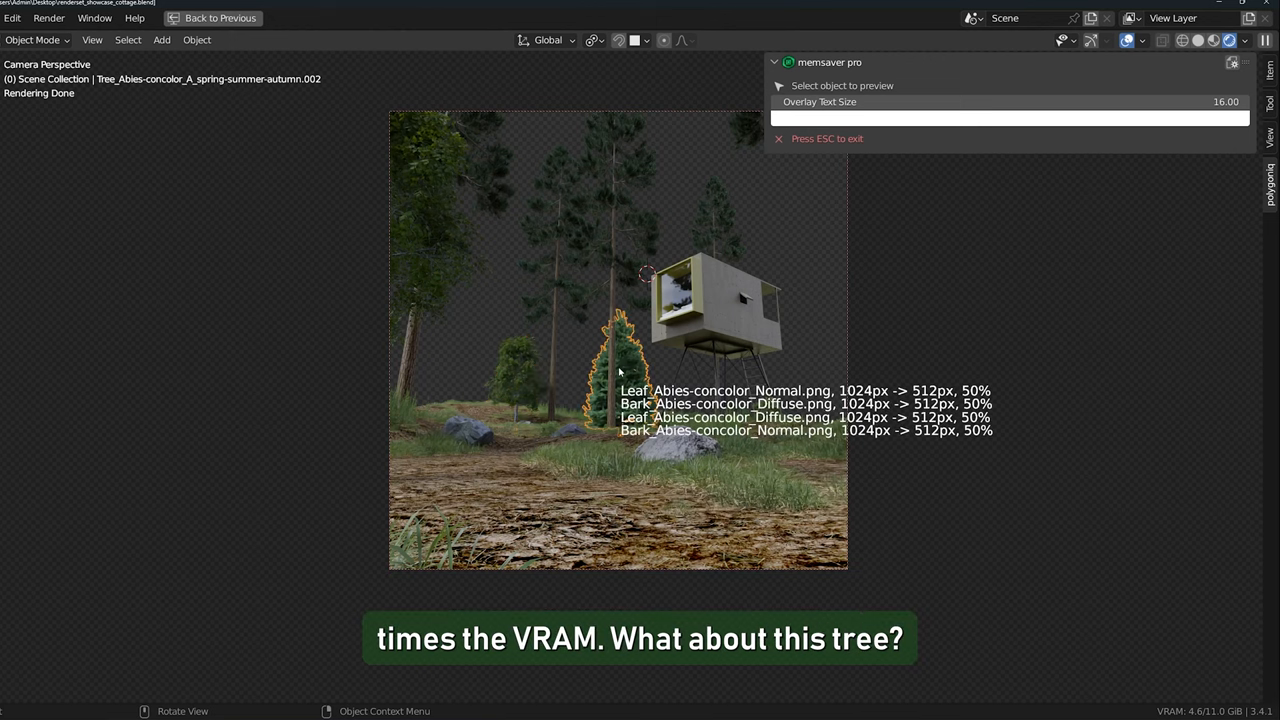
mouse_move(633, 372)
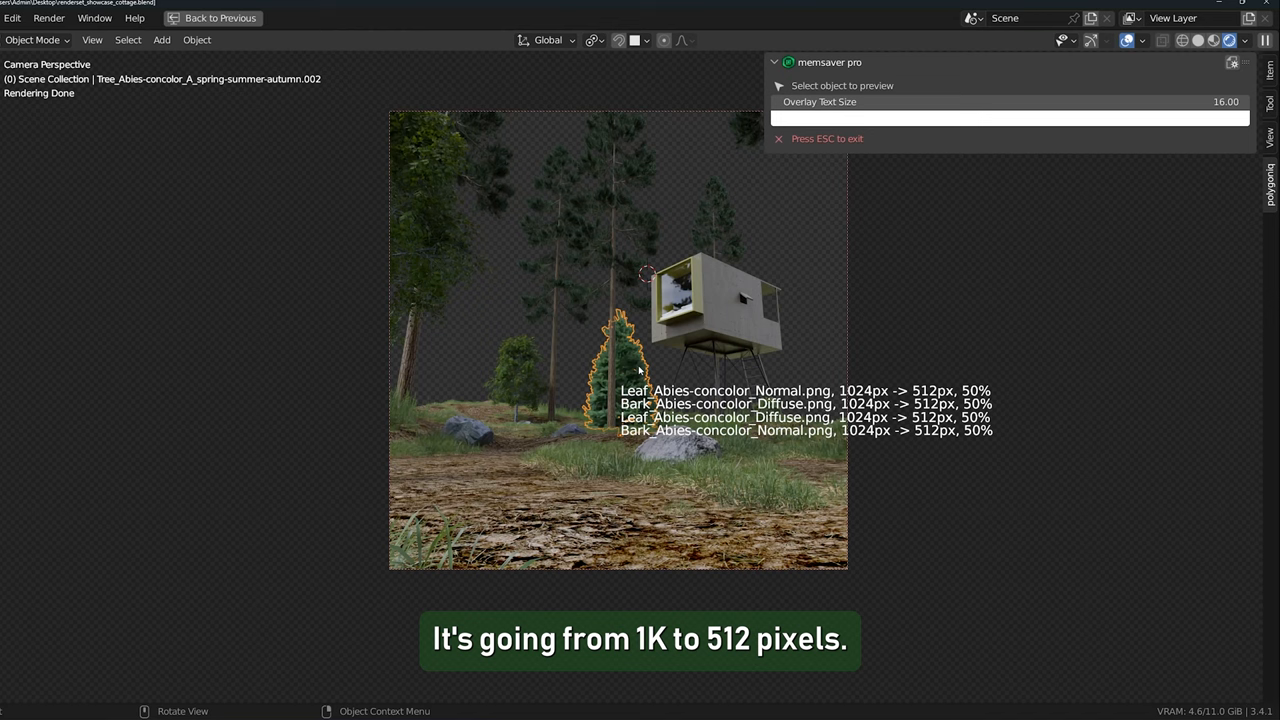
mouse_move(731, 341)
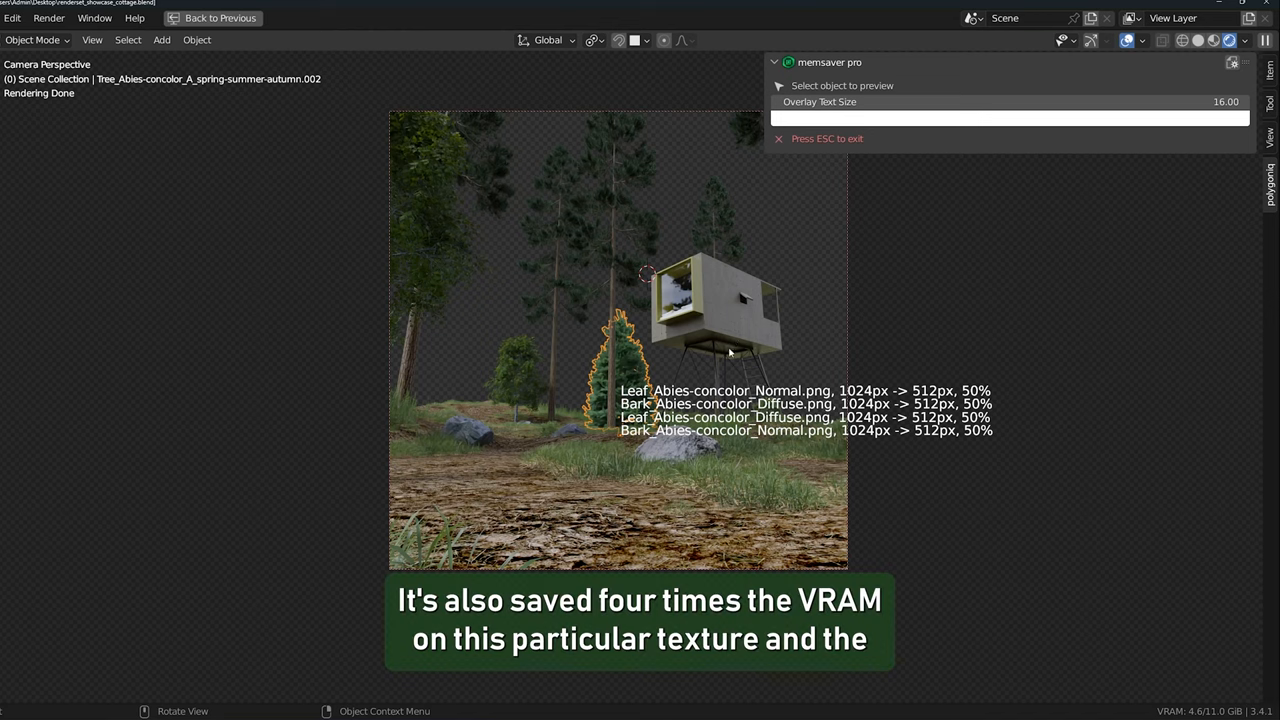
mouse_move(725, 340)
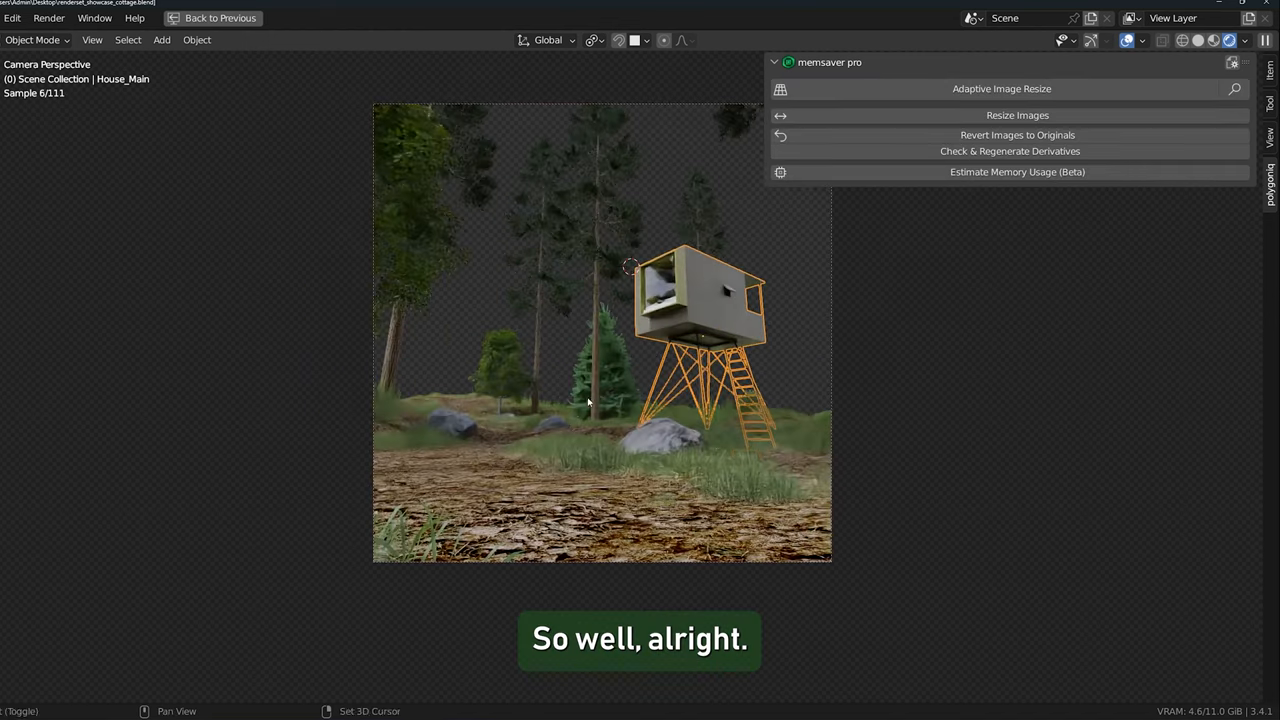
mouse_move(1017, 171)
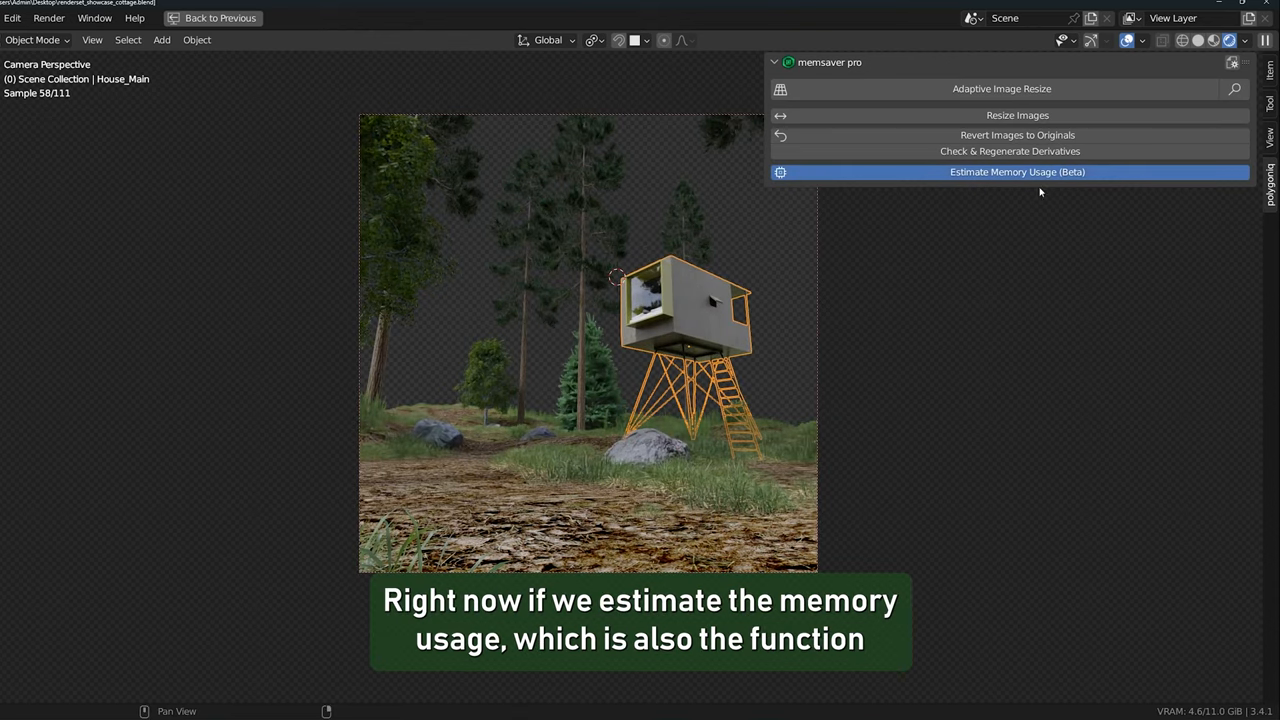
Step: Run Estimate Memory Usage (Beta) to generate the HTML memory report
left_click(1017, 171)
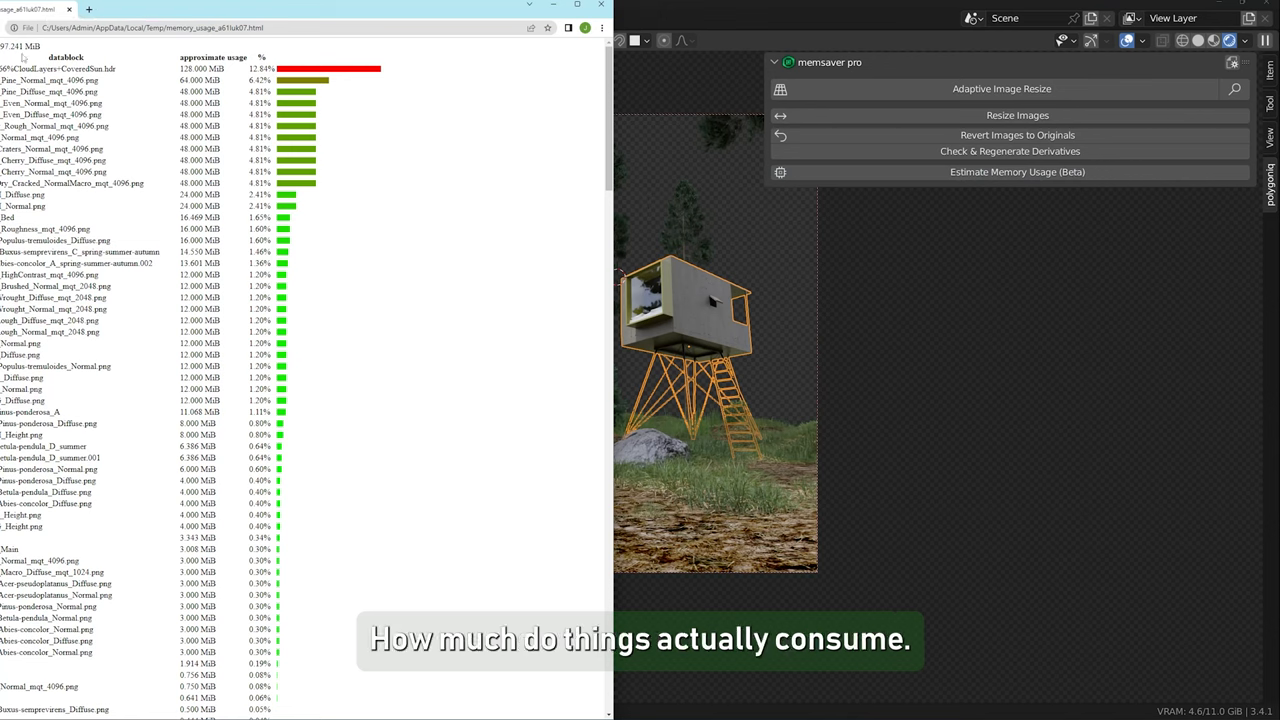
mouse_move(78, 48)
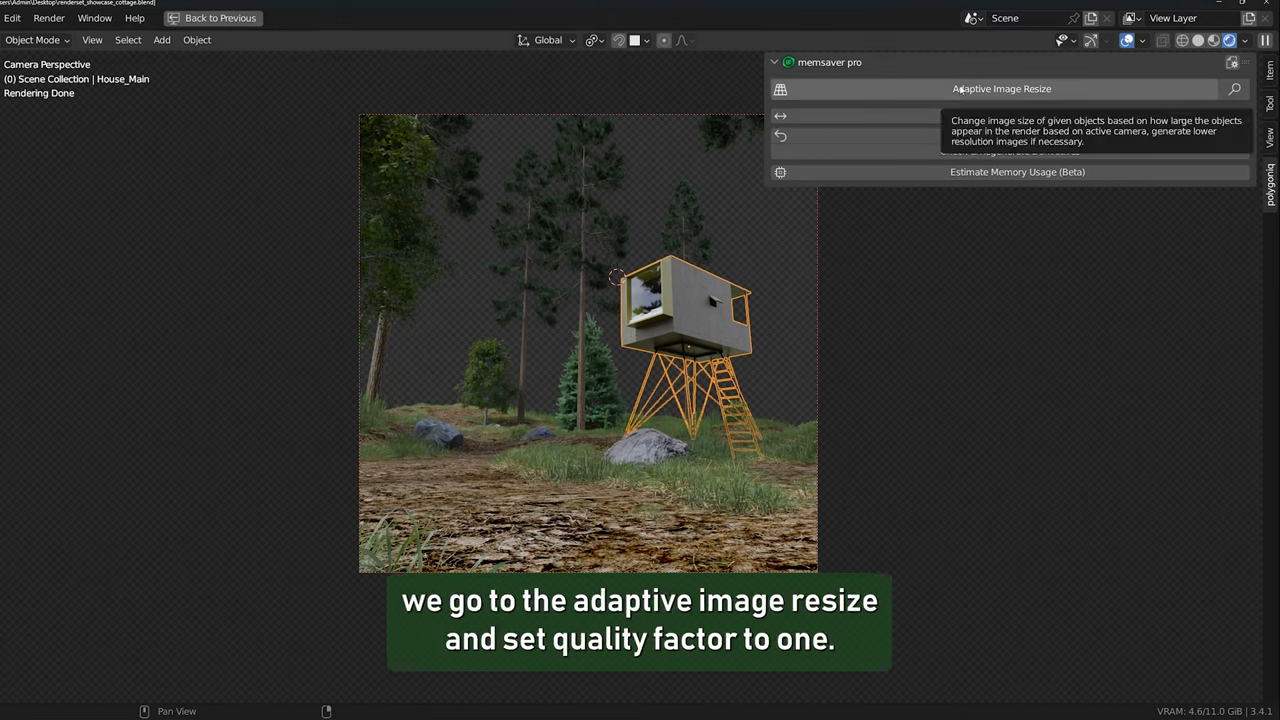
Step: Run Adaptive Image Resize on All Objects at quality factor 1.00
left_click(1001, 88)
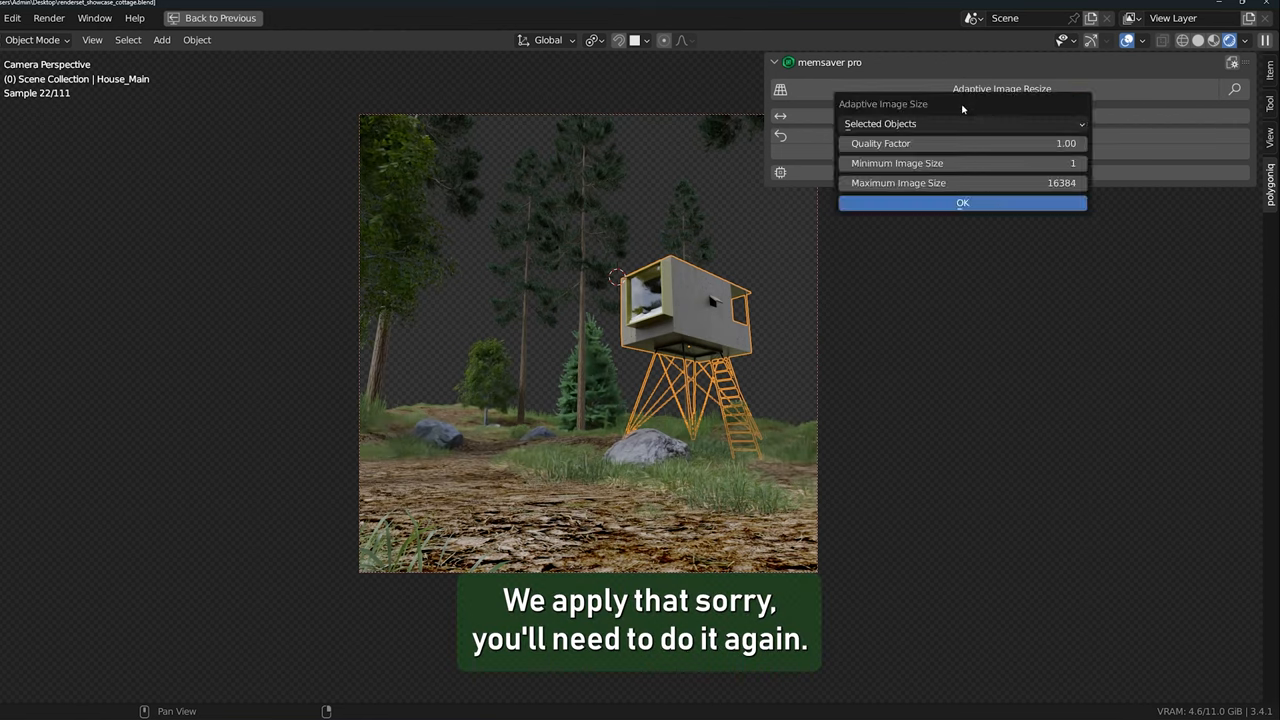
left_click(960, 123)
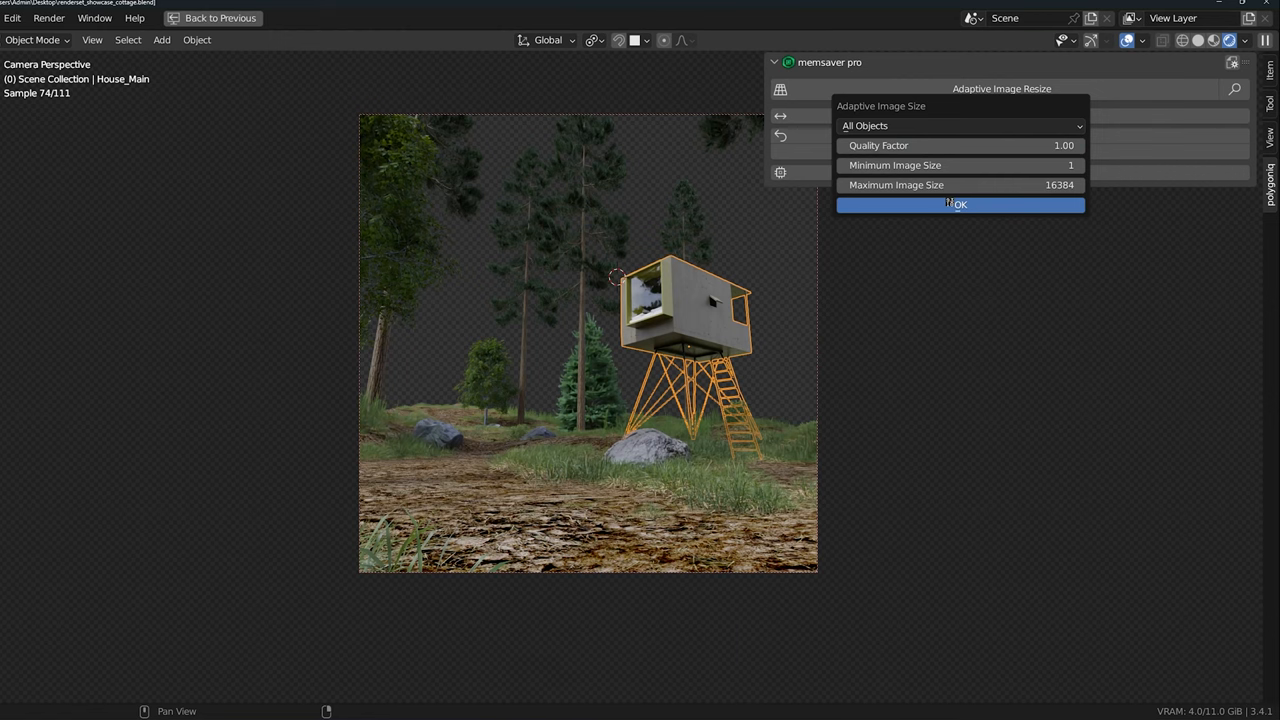
left_click(959, 204)
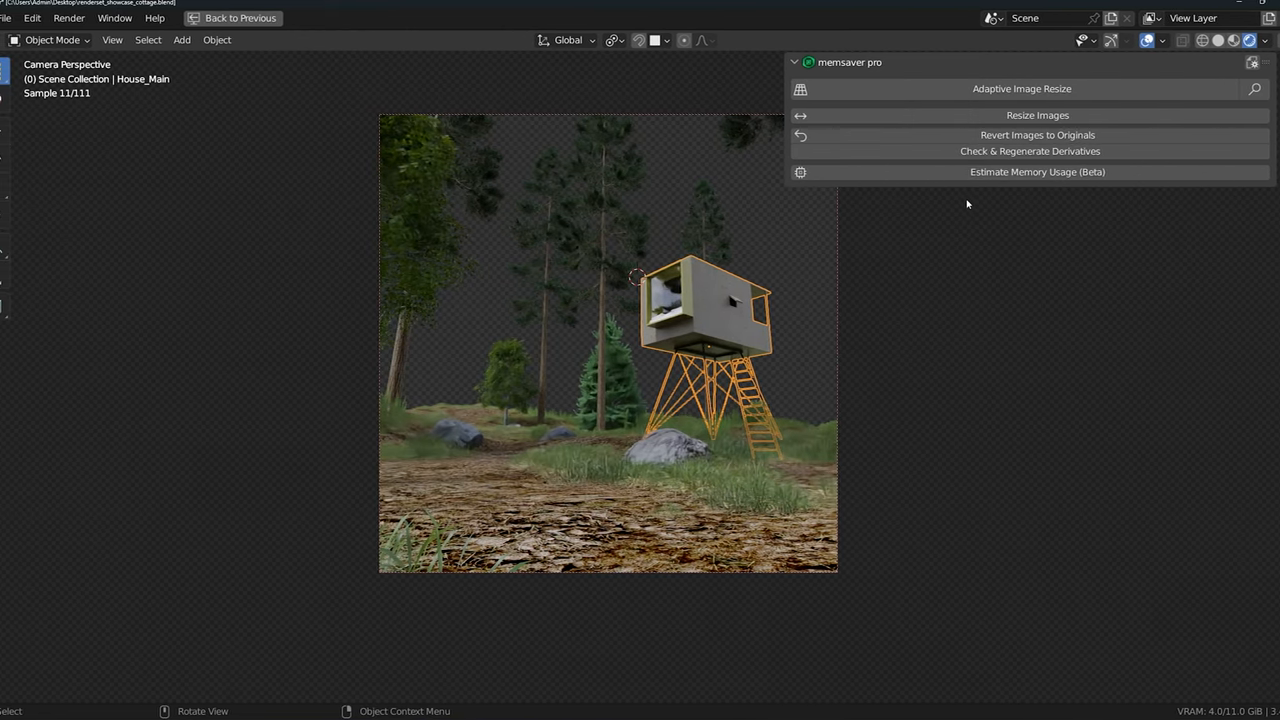
left_click(1037, 171)
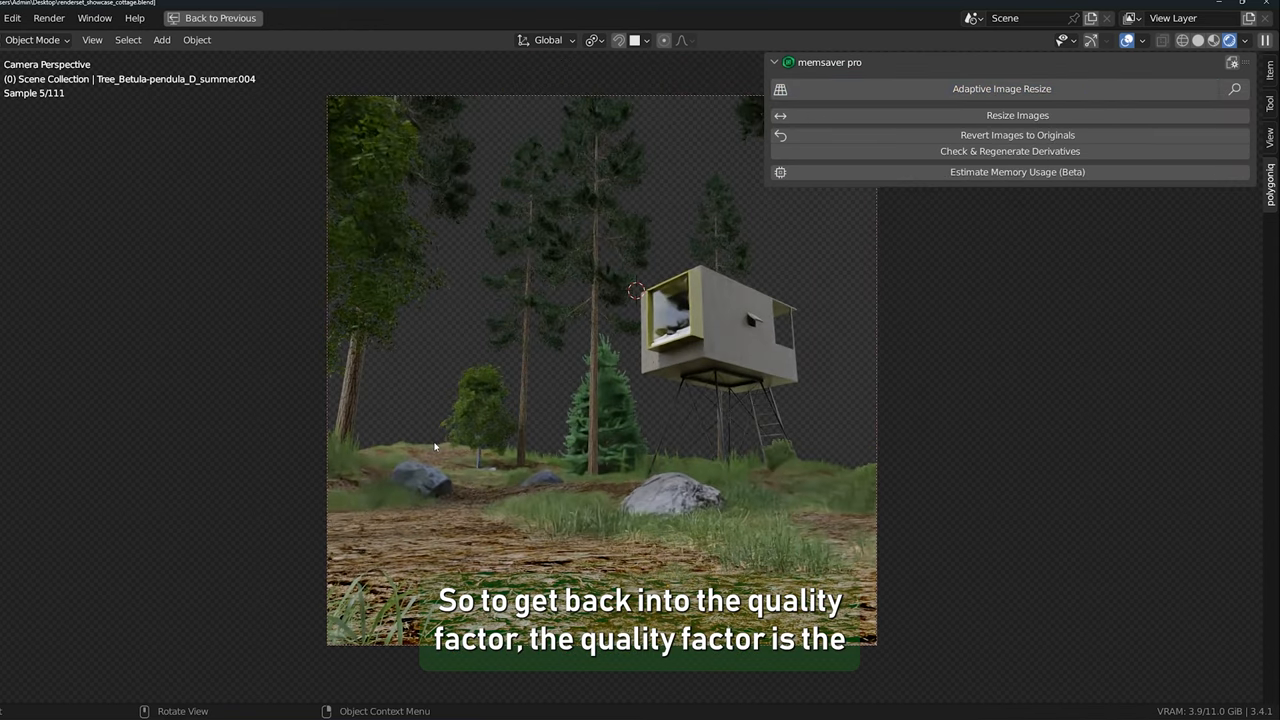
Step: Rerun Adaptive Image Resize on All Objects at quality factor 1.00, restoring sharp textures
left_click(1001, 88)
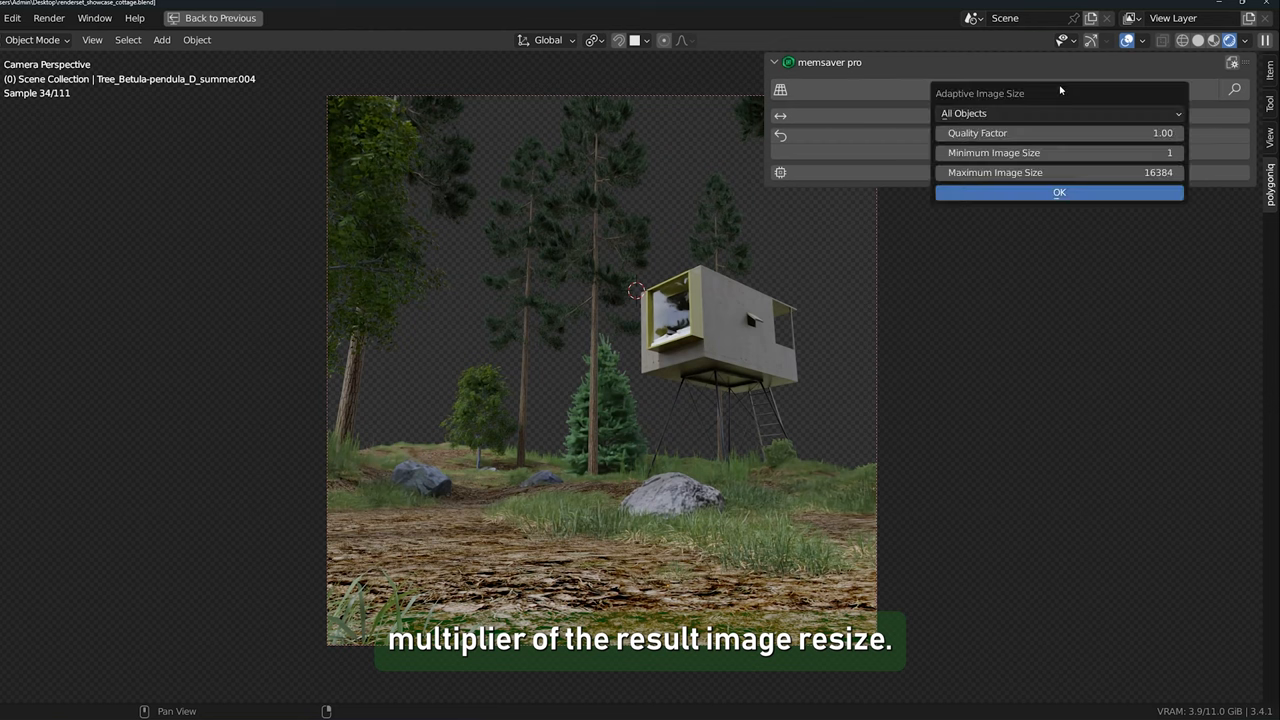
left_click(1058, 192)
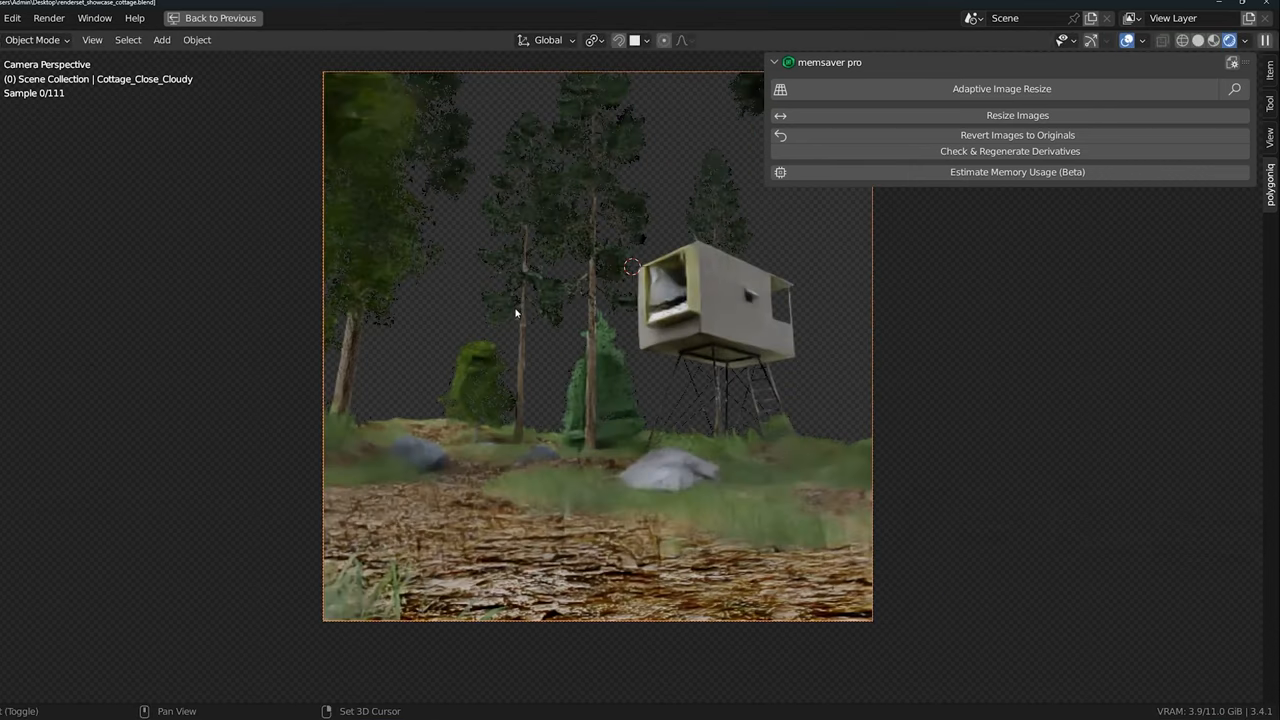
left_click(1001, 88)
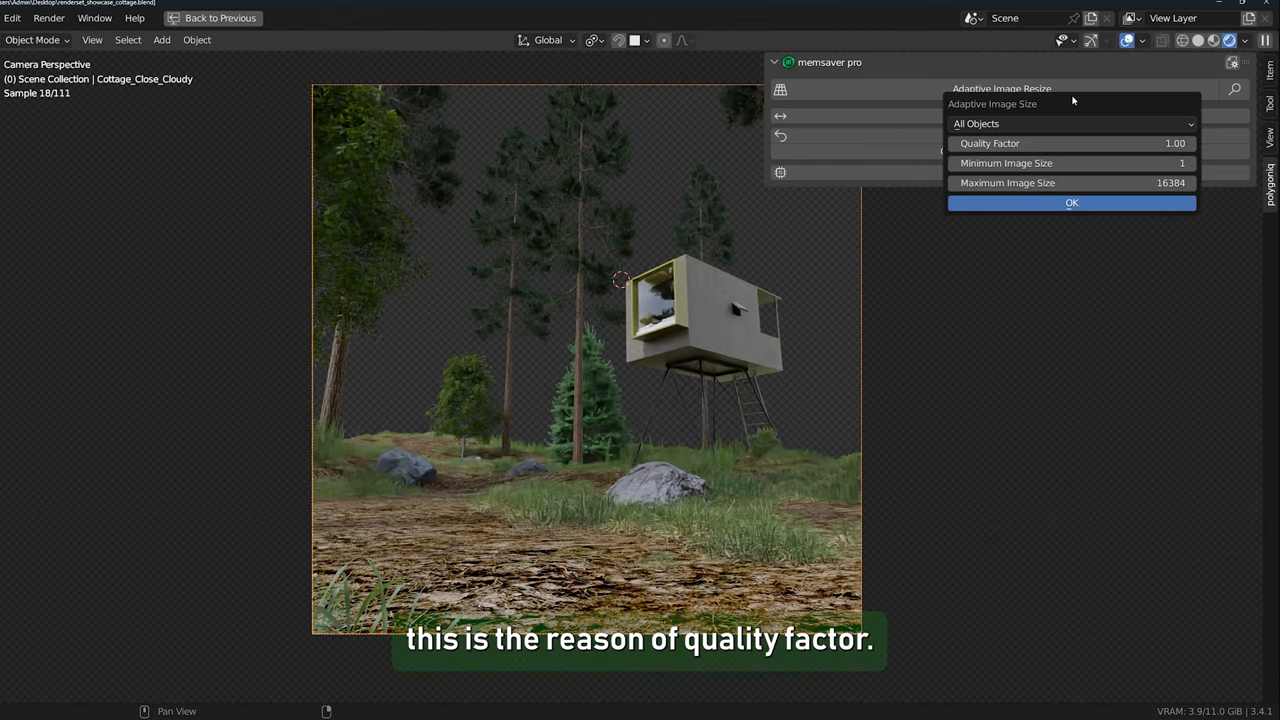
left_click(1071, 202)
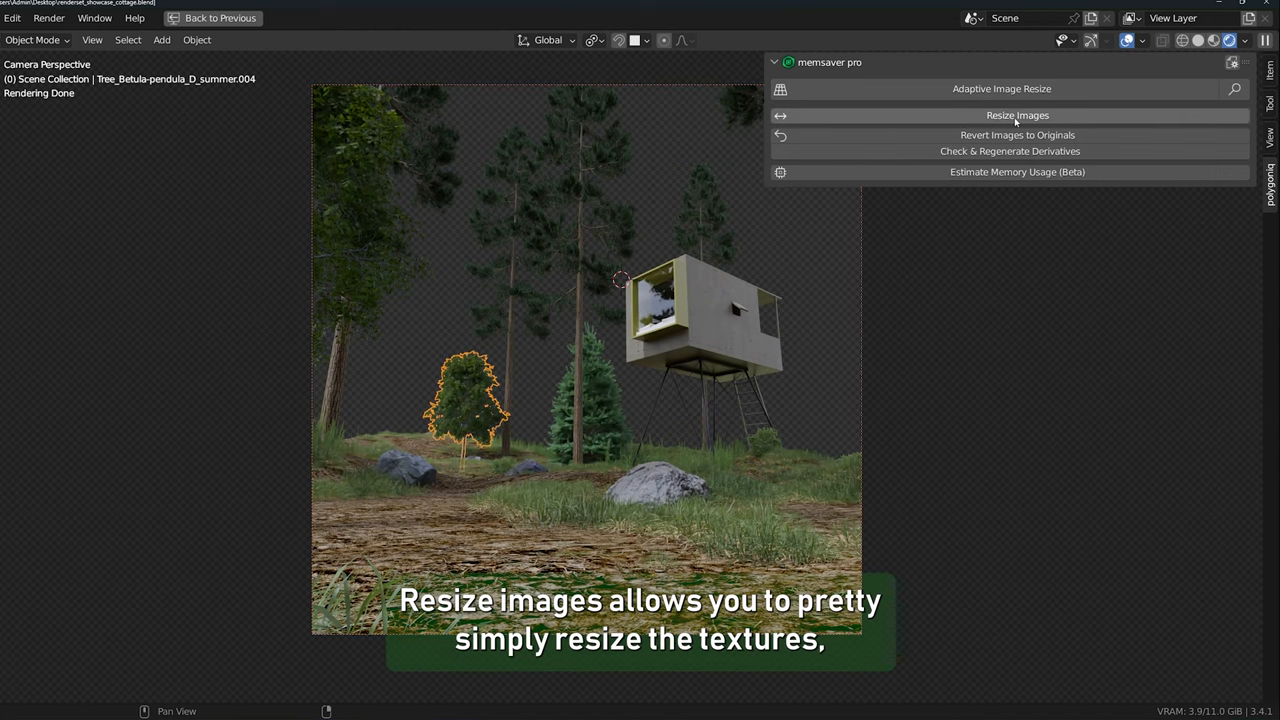
mouse_move(1017, 114)
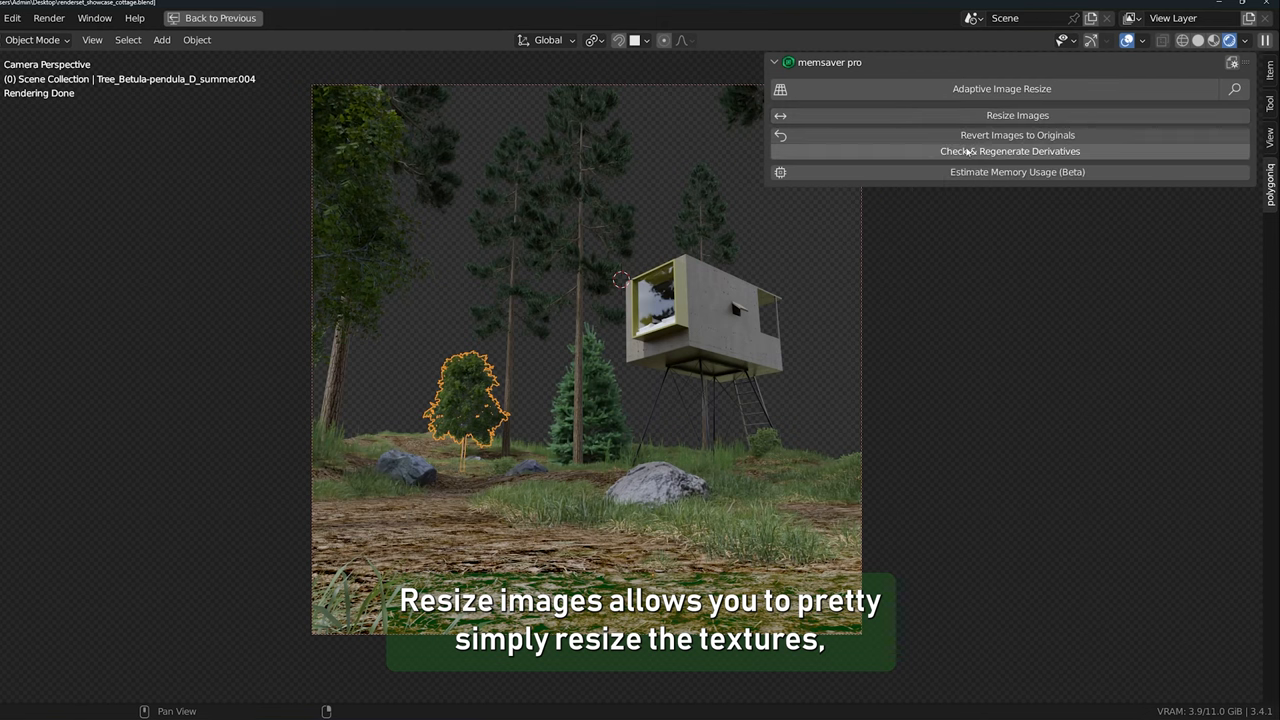
Step: Resize the selected birch tree's textures to 128 px with Resize Images
left_click(1017, 115)
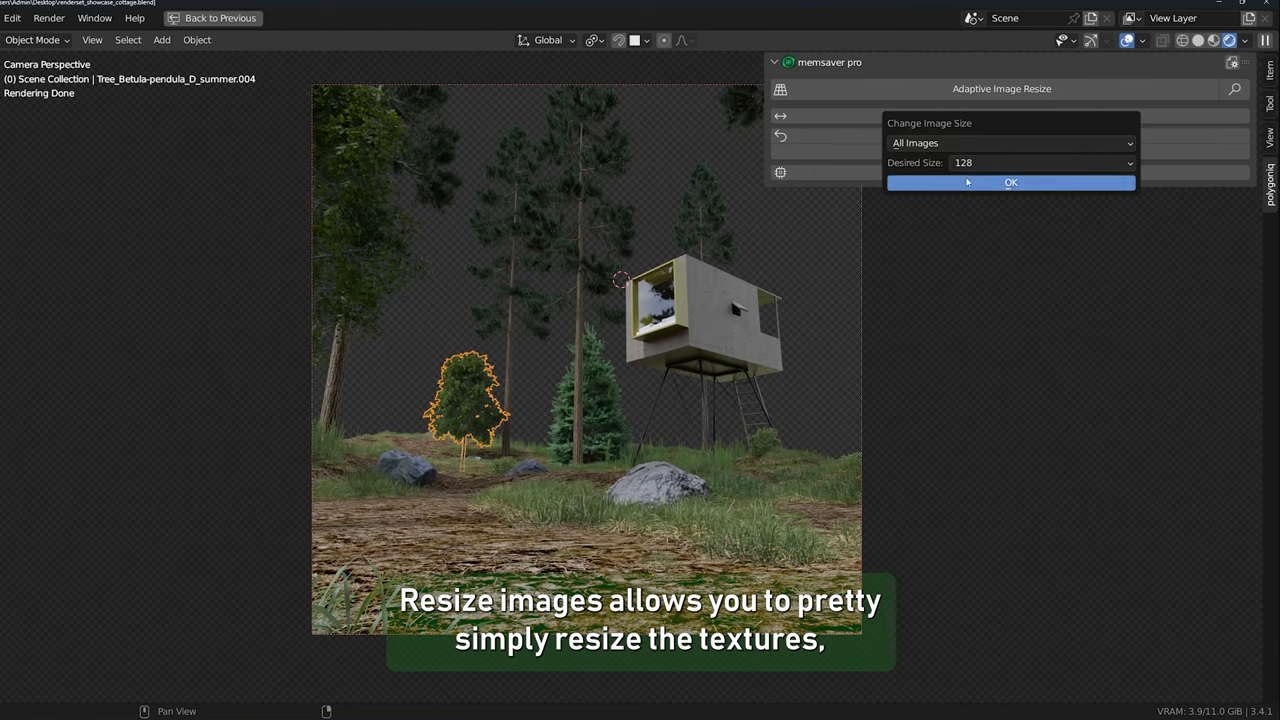
left_click(1010, 142)
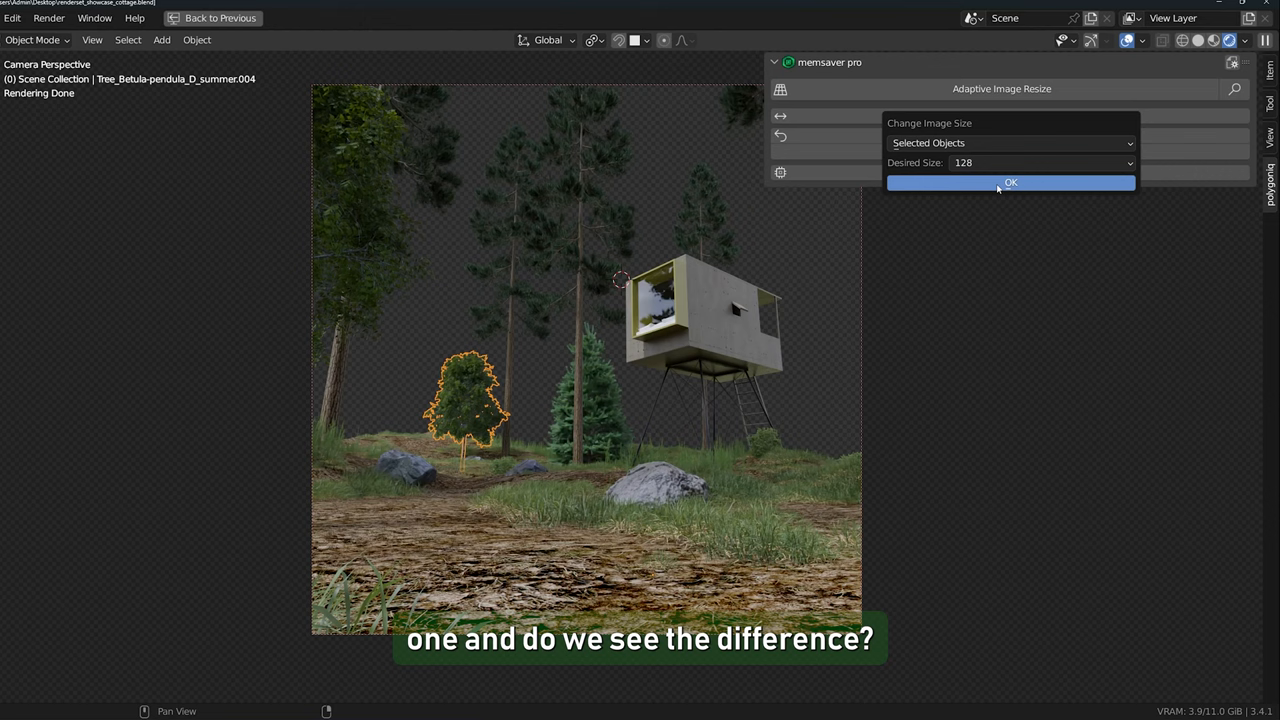
left_click(1010, 182)
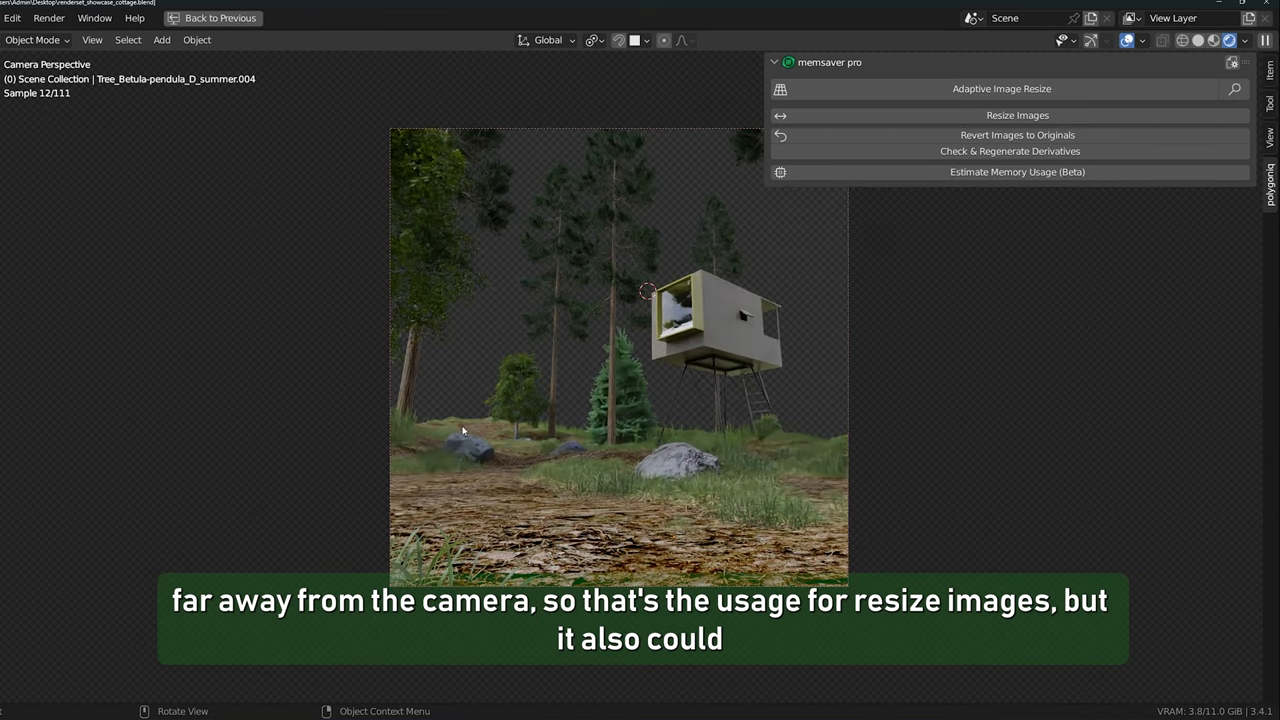
mouse_move(1233, 62)
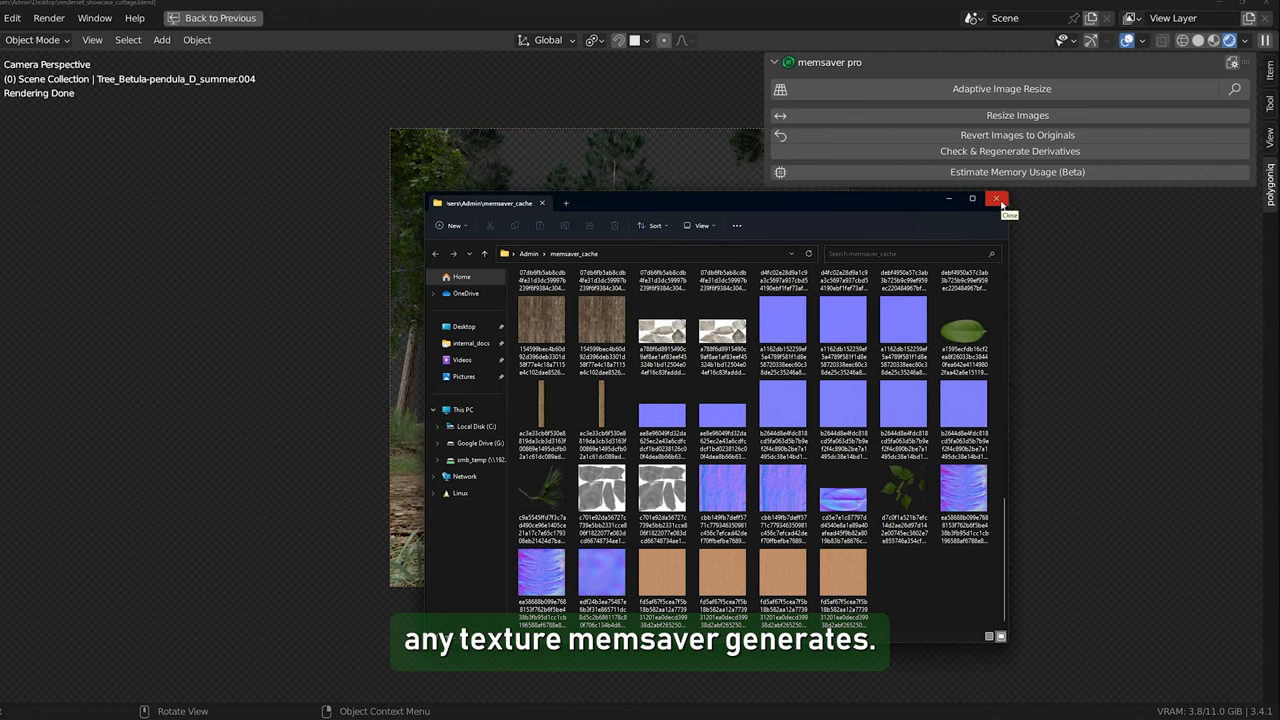
Step: Close the memsaver_cache File Explorer window
left_click(997, 198)
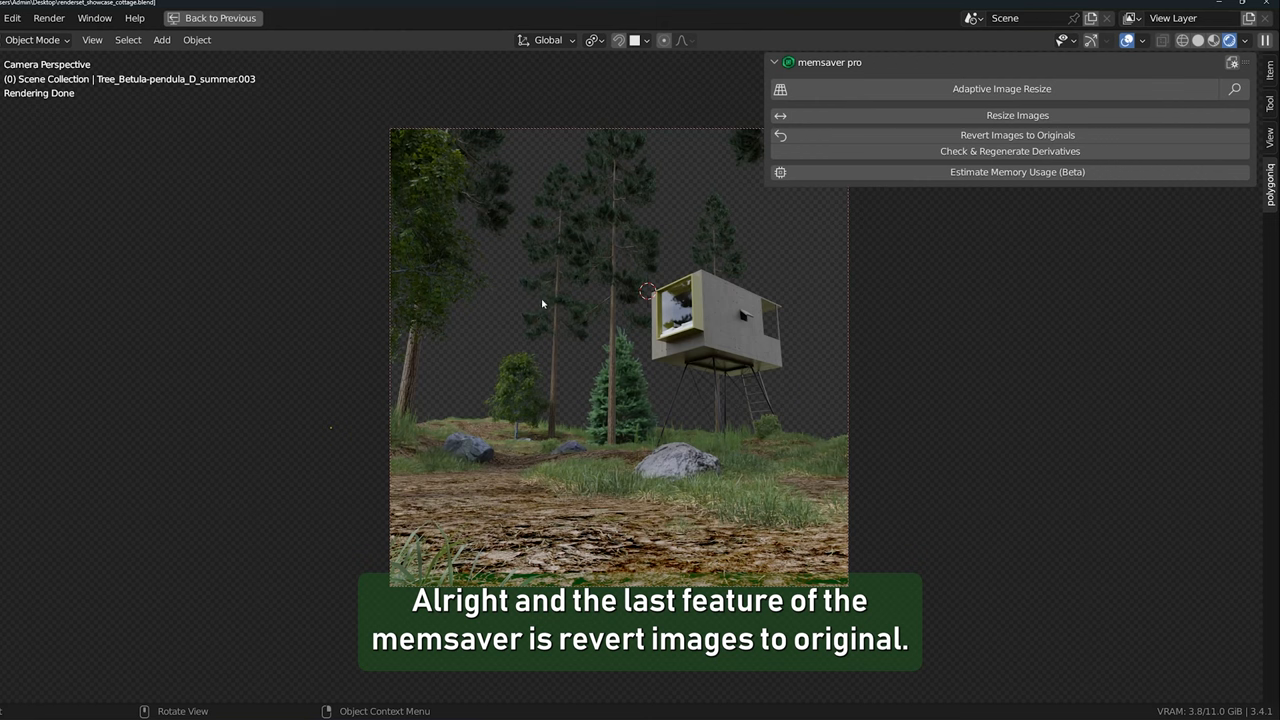
mouse_move(519, 301)
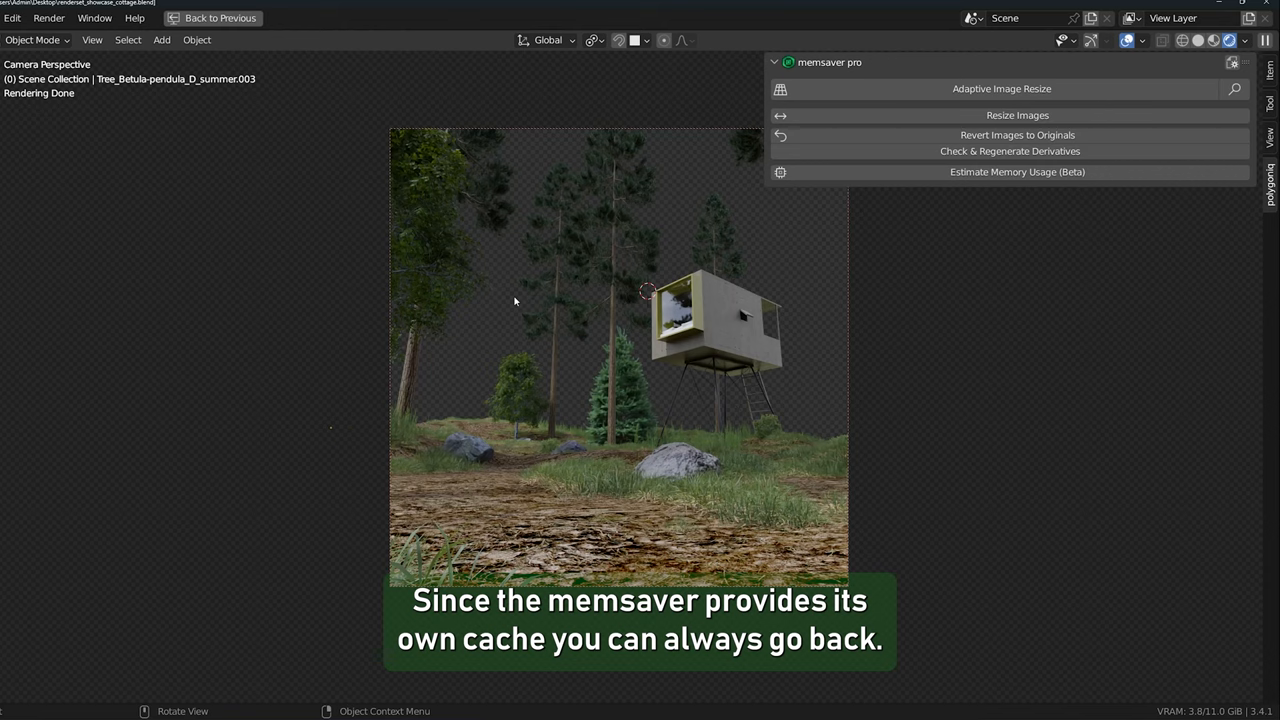
mouse_move(601, 267)
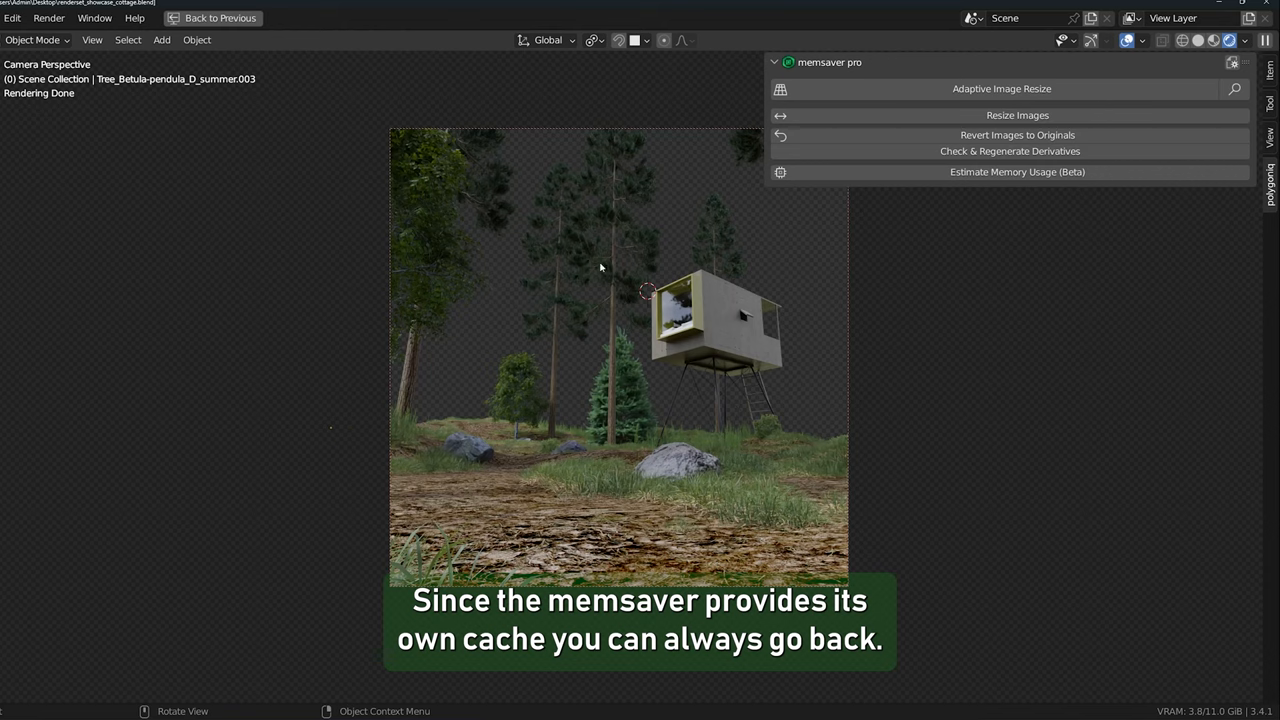
Step: Resize selected trees, grass, ground and cottage textures to 128 px
left_click(1016, 114)
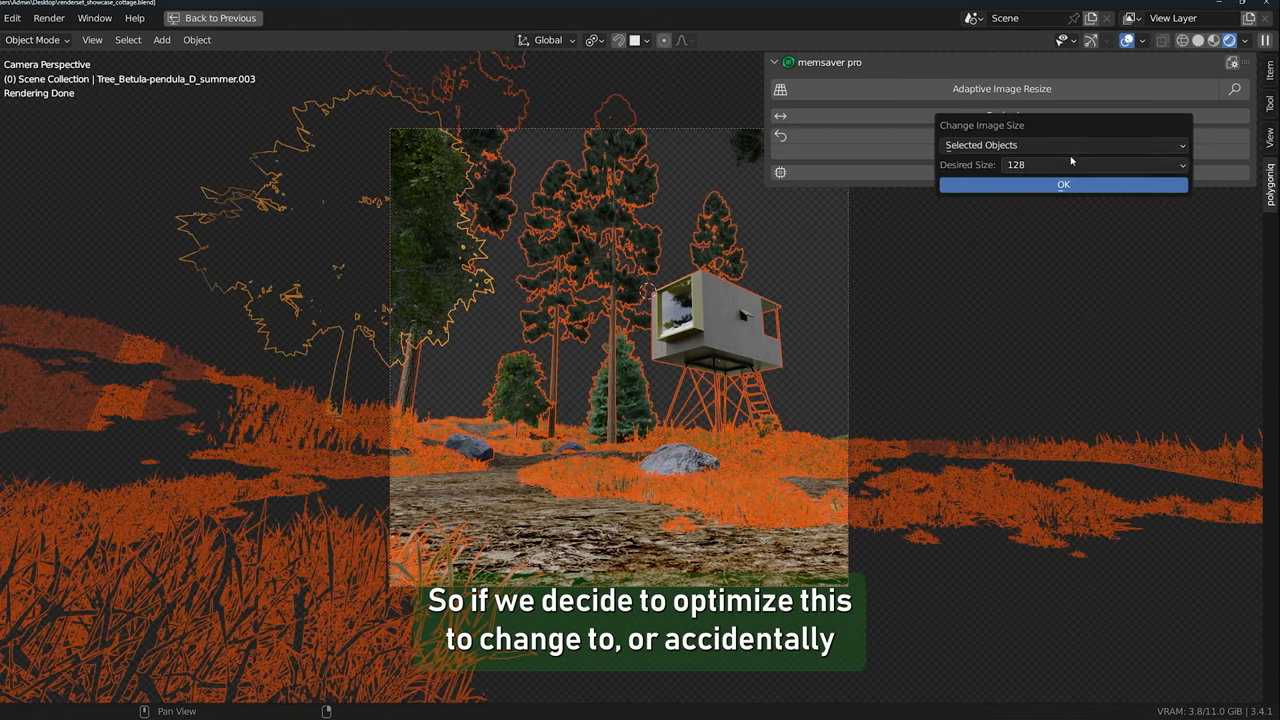
mouse_move(608, 302)
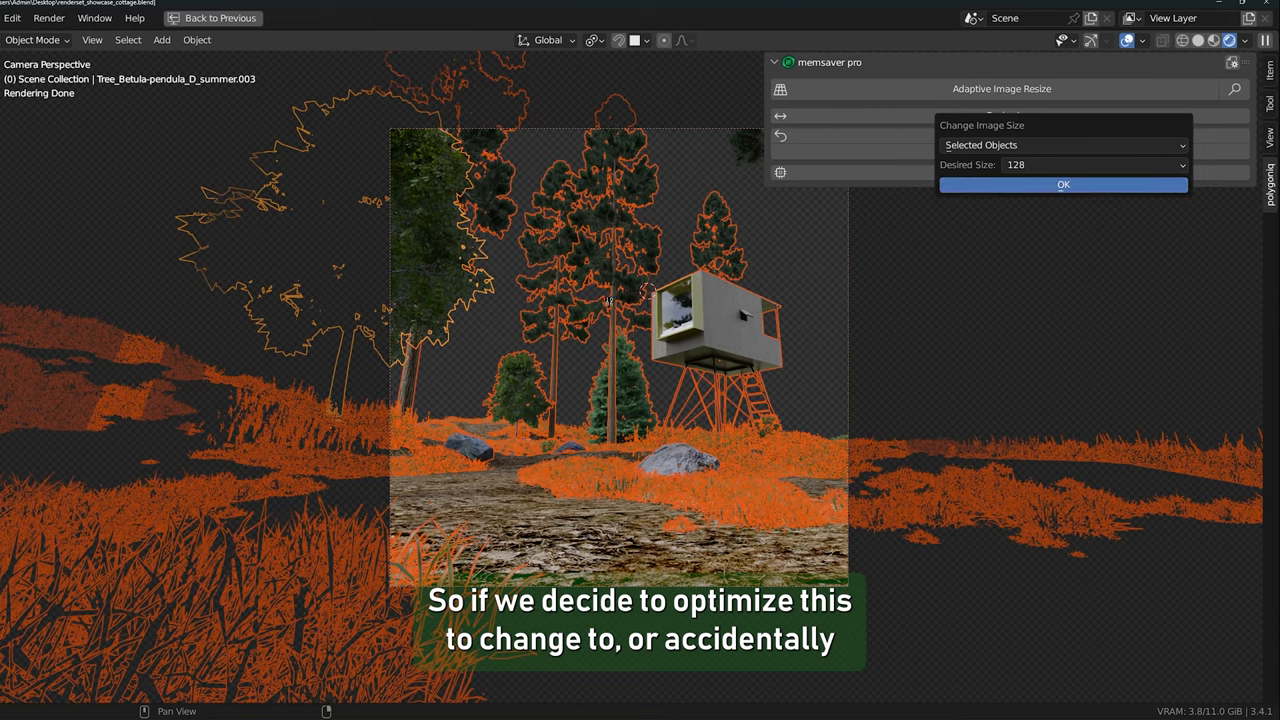
left_click(1063, 184)
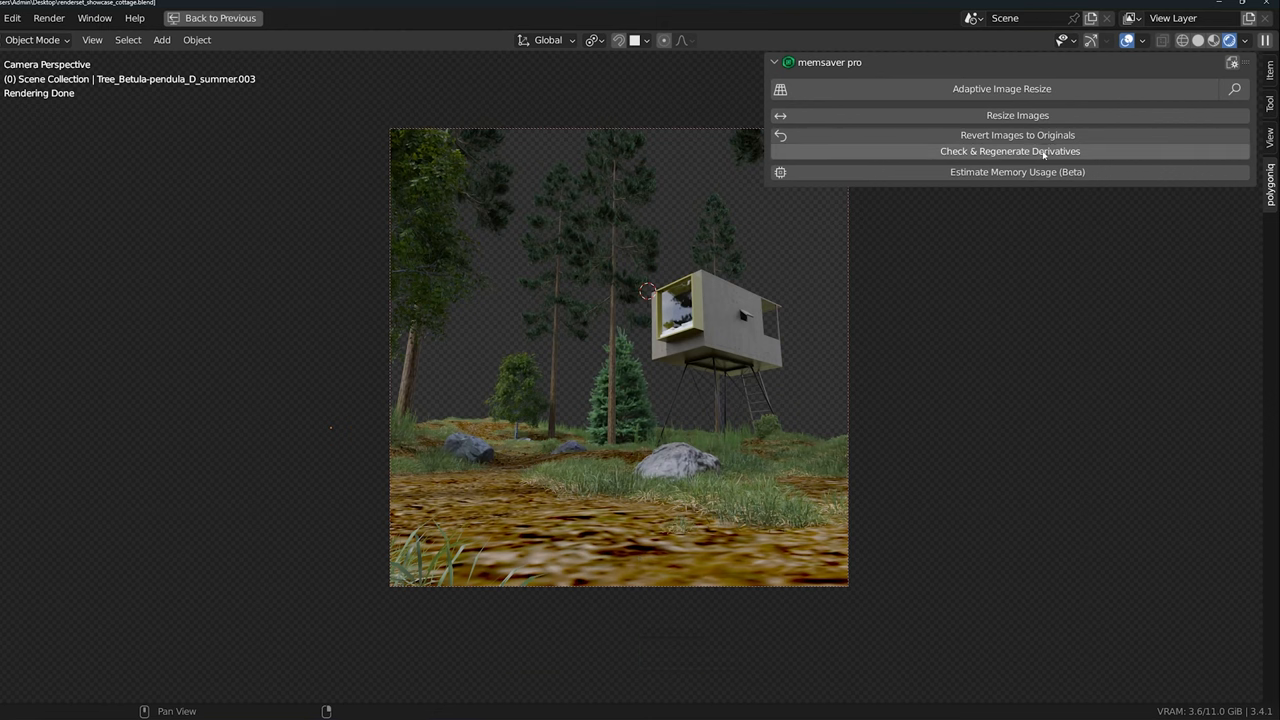
Step: Revert images to originals for All Objects
left_click(1017, 135)
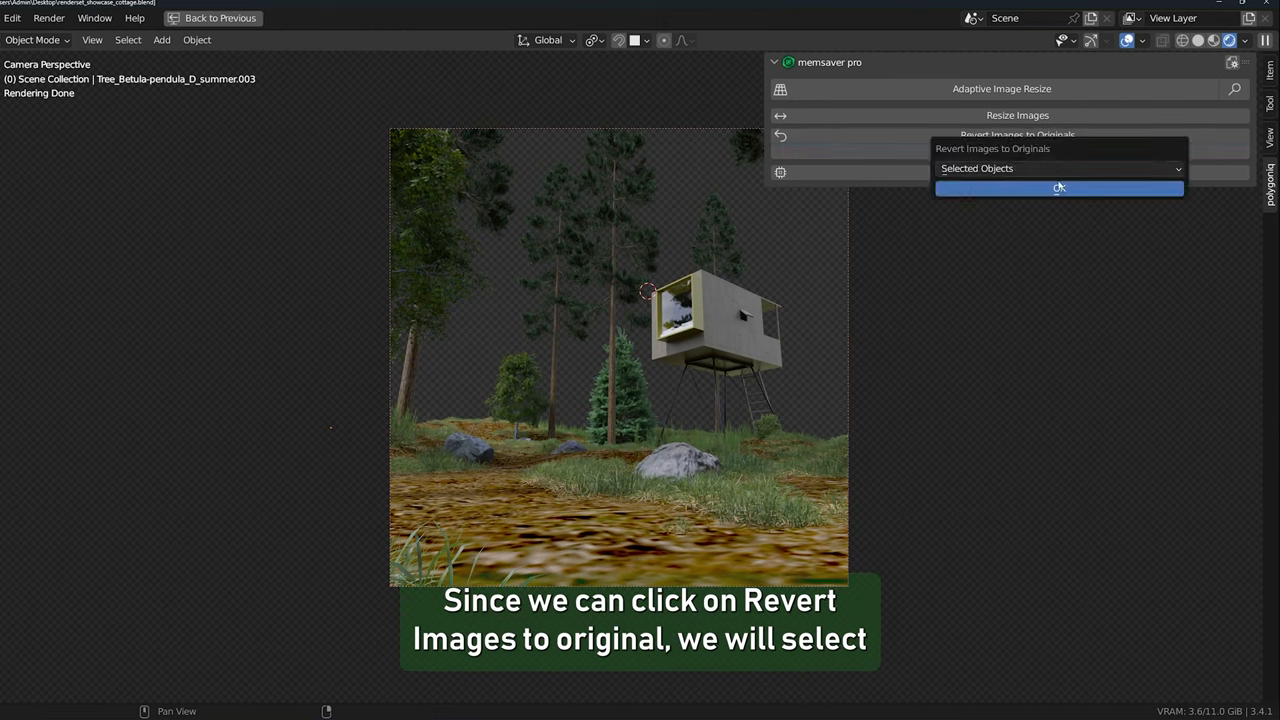
left_click(1060, 168)
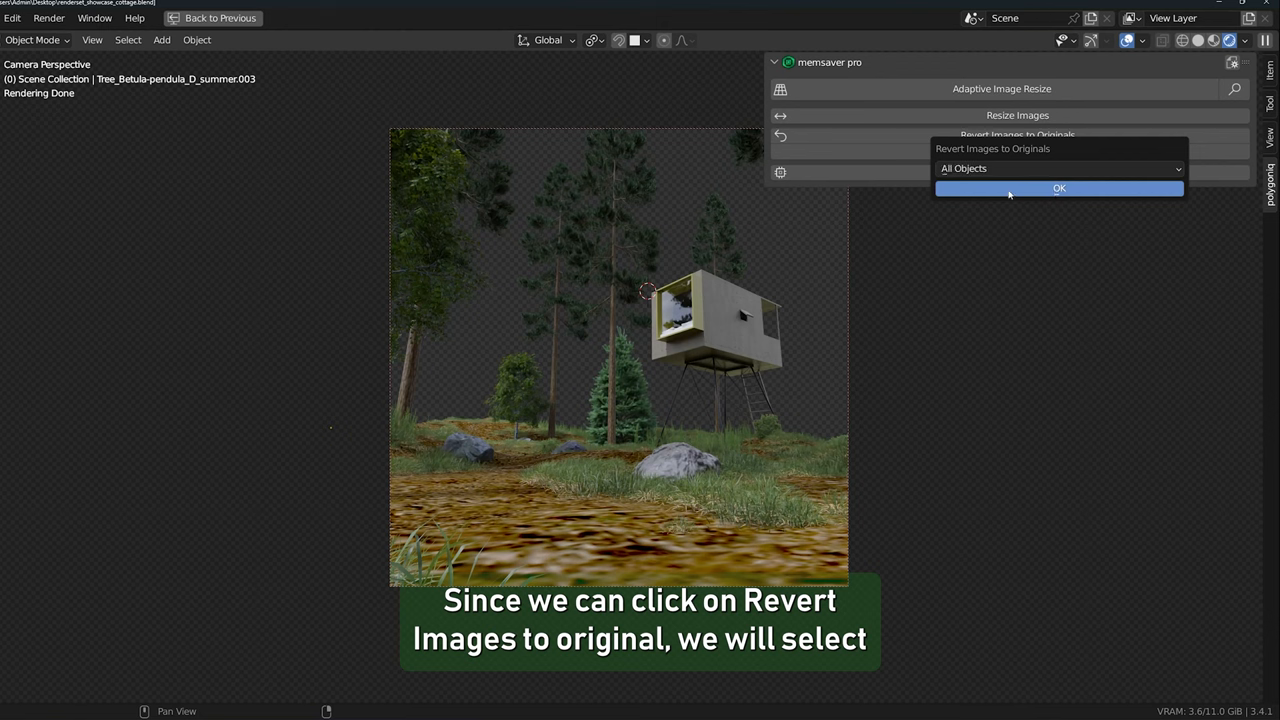
left_click(1059, 188)
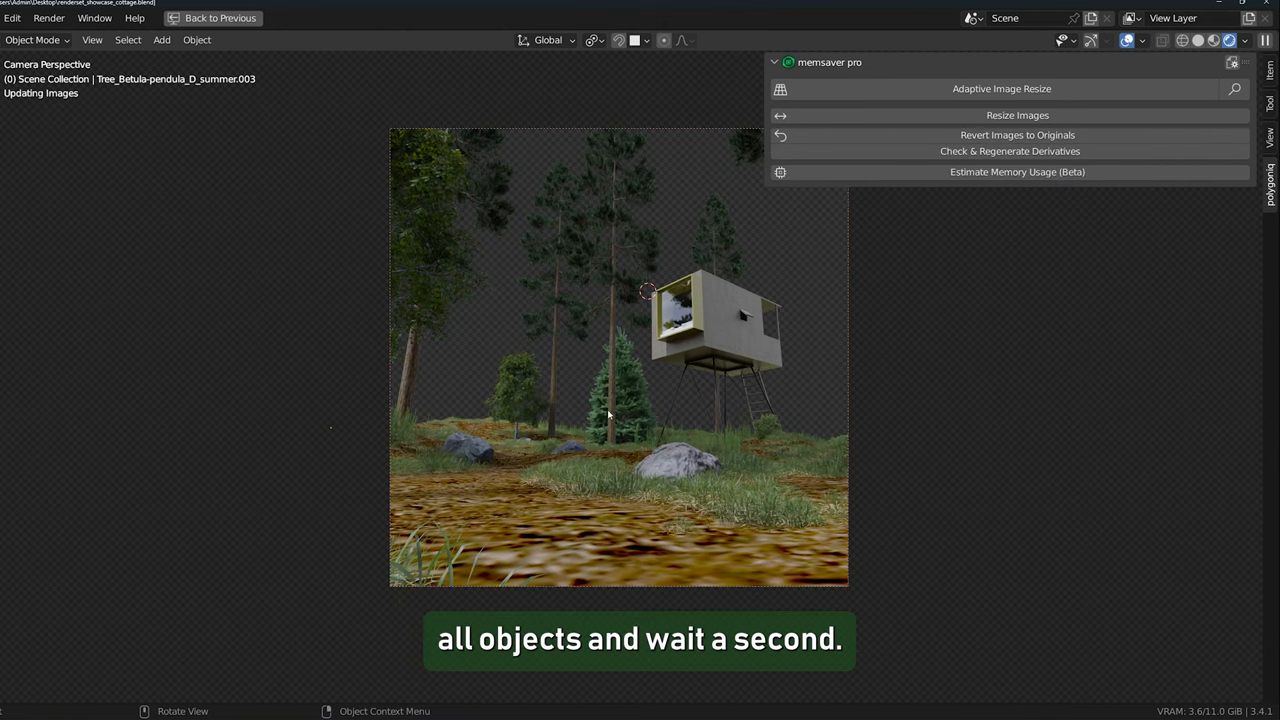